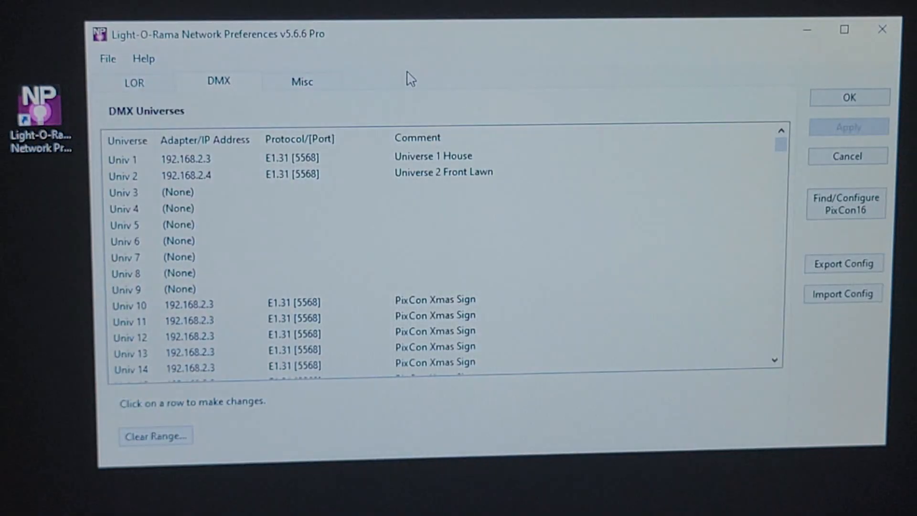
{"action": "mouse_move", "coordinate": [289, 50]}
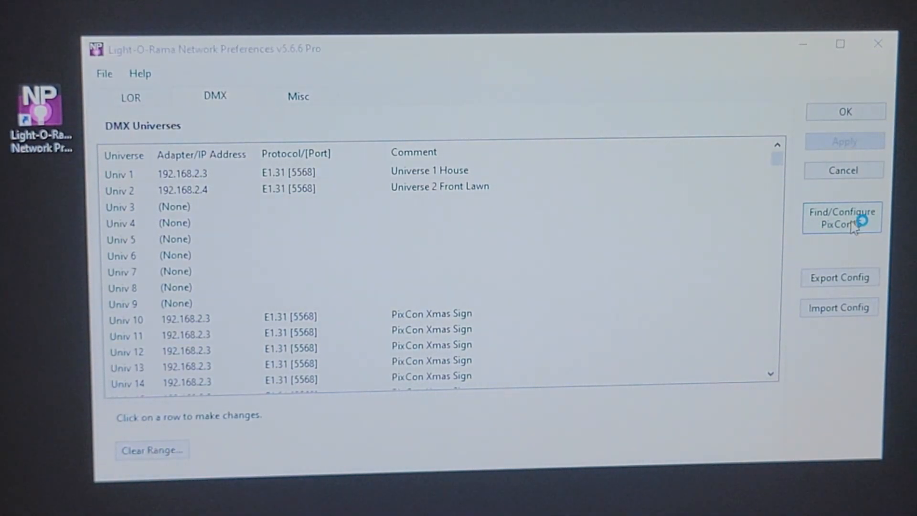
Launch the PixCon16 finder and choose the 192.168.2.2 network adapter
{"action": "left_click", "coordinate": [842, 218]}
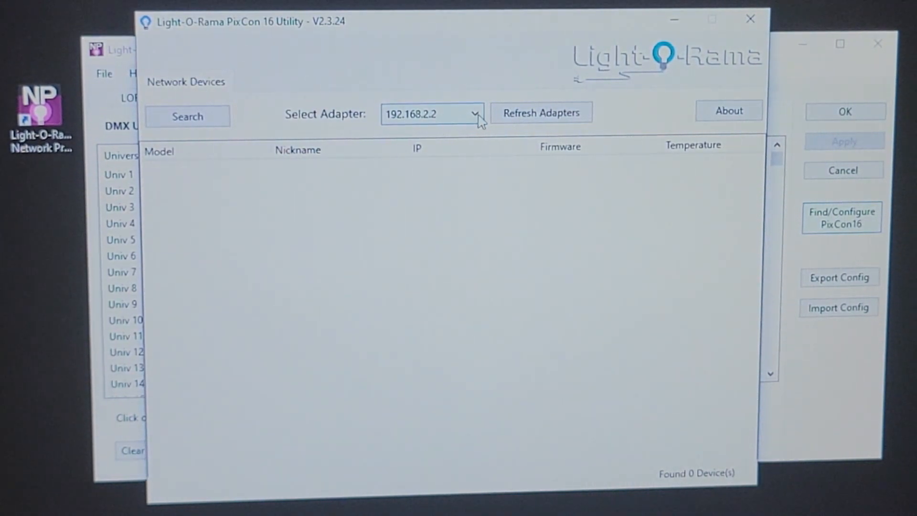
{"action": "left_click", "coordinate": [475, 114]}
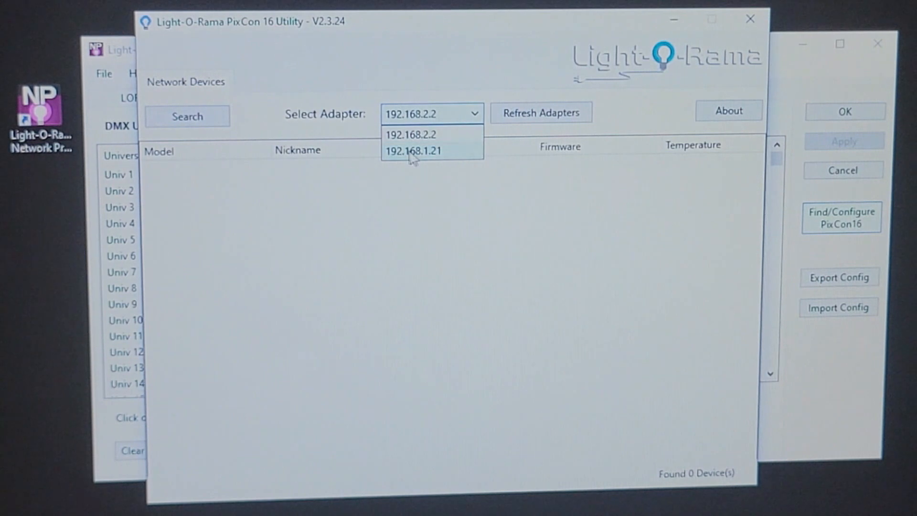
{"action": "mouse_move", "coordinate": [429, 165]}
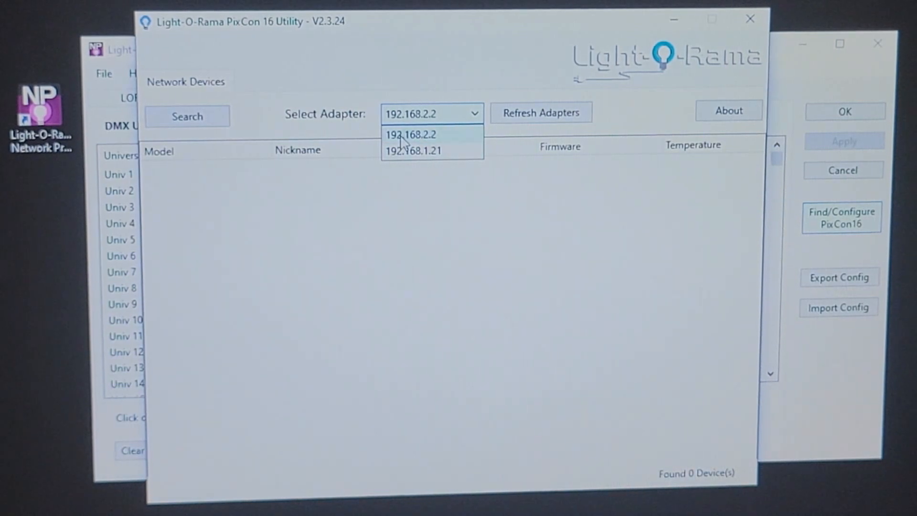
{"action": "mouse_move", "coordinate": [433, 146]}
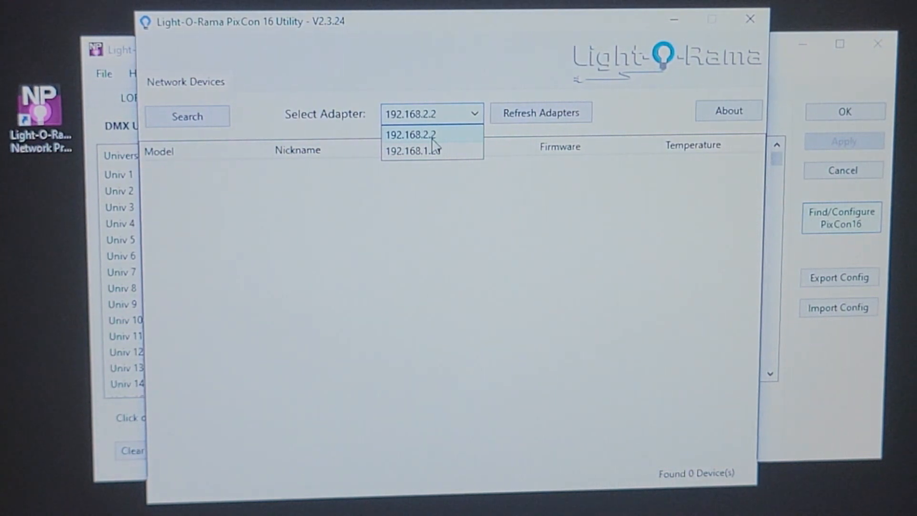
{"action": "left_click", "coordinate": [418, 135]}
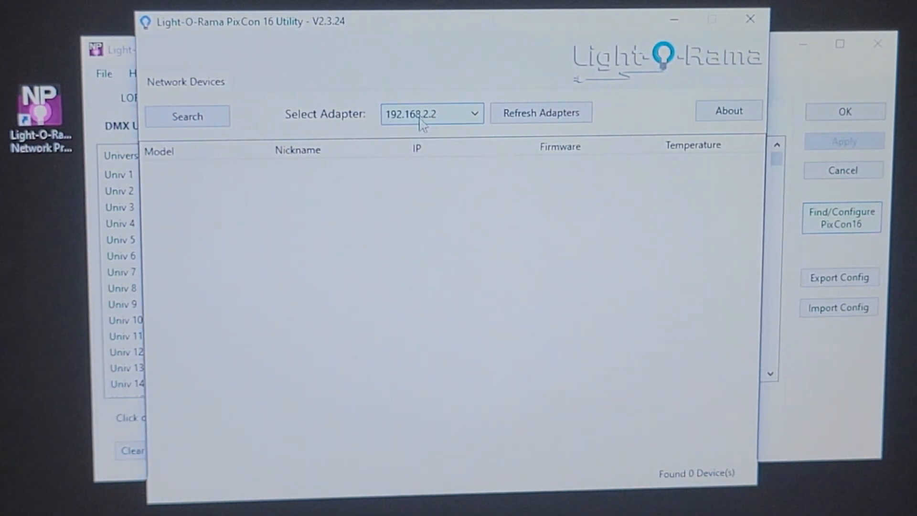
{"action": "mouse_move", "coordinate": [377, 135]}
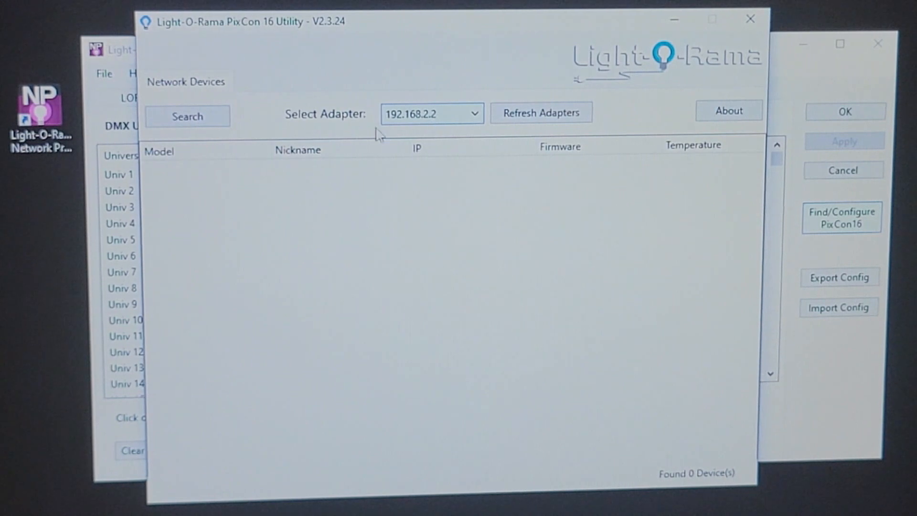
Search the network and find the PixCon 16 MkII ECO at 192.168.0.50
{"action": "left_click", "coordinate": [187, 116]}
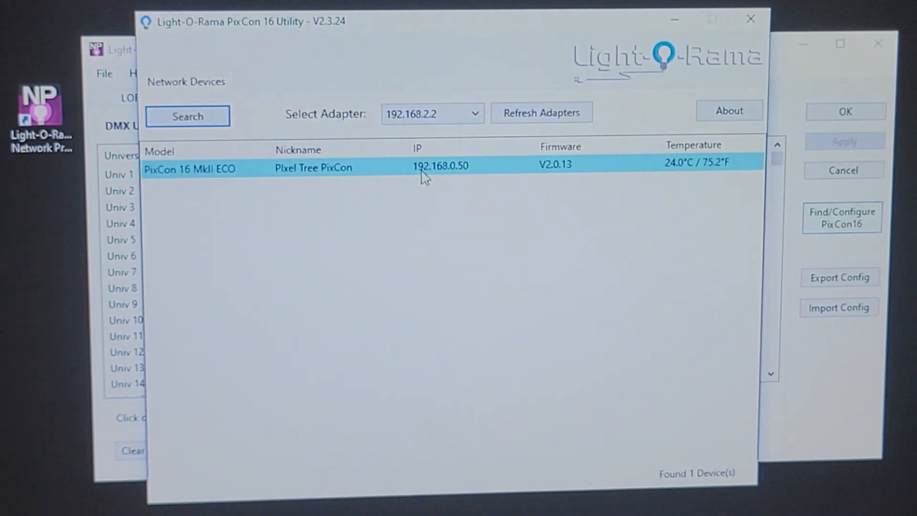
{"action": "mouse_move", "coordinate": [453, 168]}
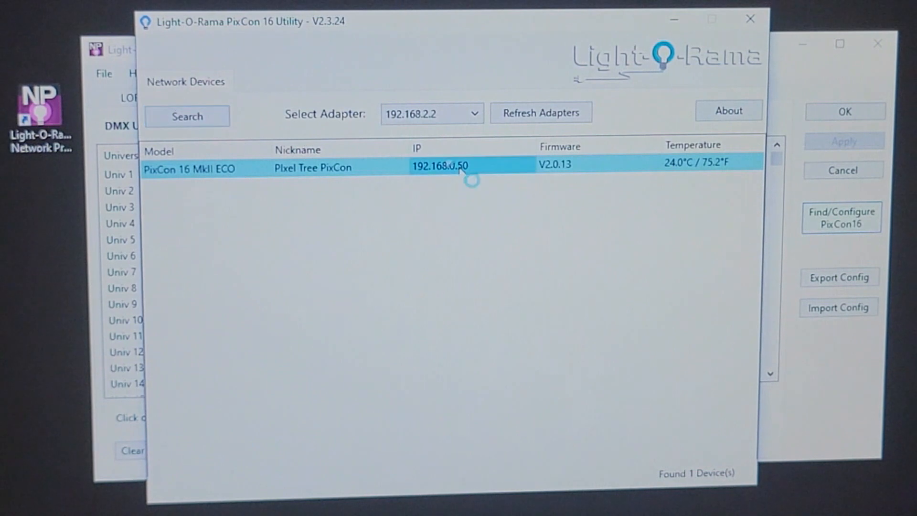
Open the found Pixel Tree PixCon controller, raising the incompatible IP settings warning
{"action": "double_click", "coordinate": [439, 167]}
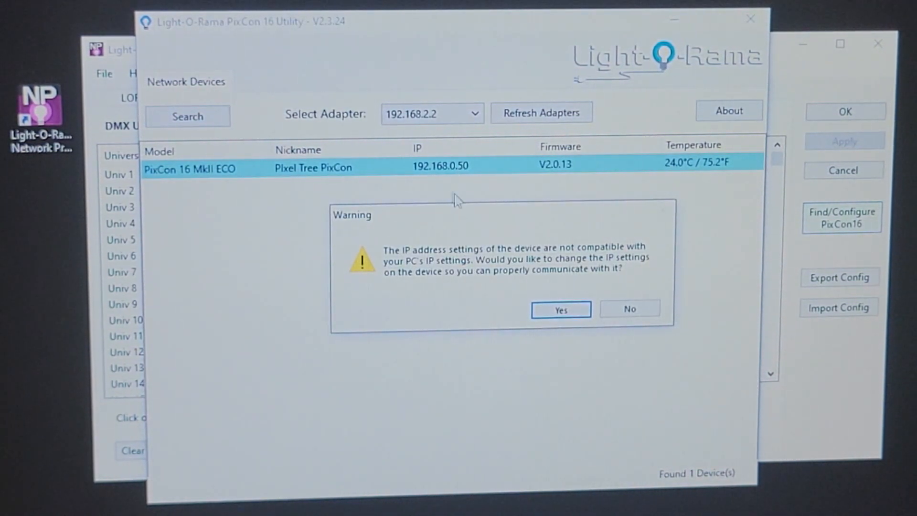
{"action": "mouse_move", "coordinate": [410, 157]}
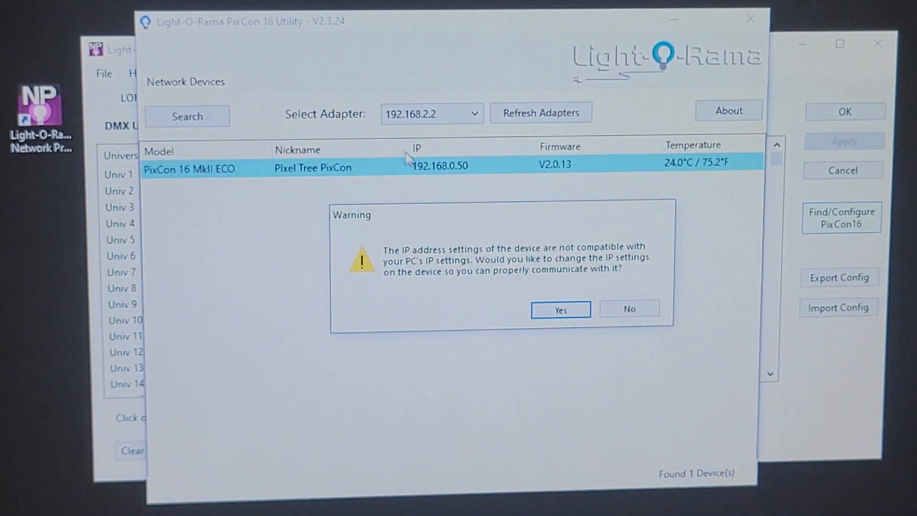
{"action": "mouse_move", "coordinate": [397, 141]}
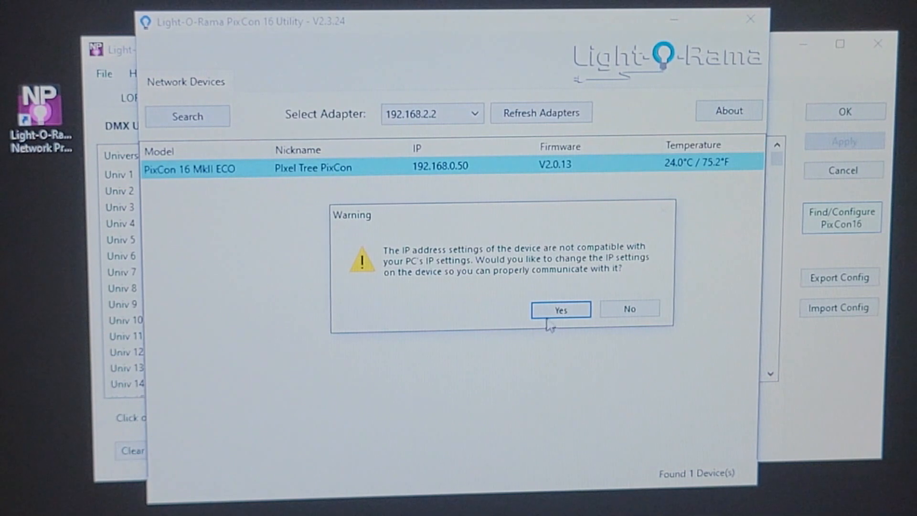
Accept the IP change and give the controller static IP 192.168.2.10, mask 255.255.255.0
{"action": "left_click", "coordinate": [559, 308]}
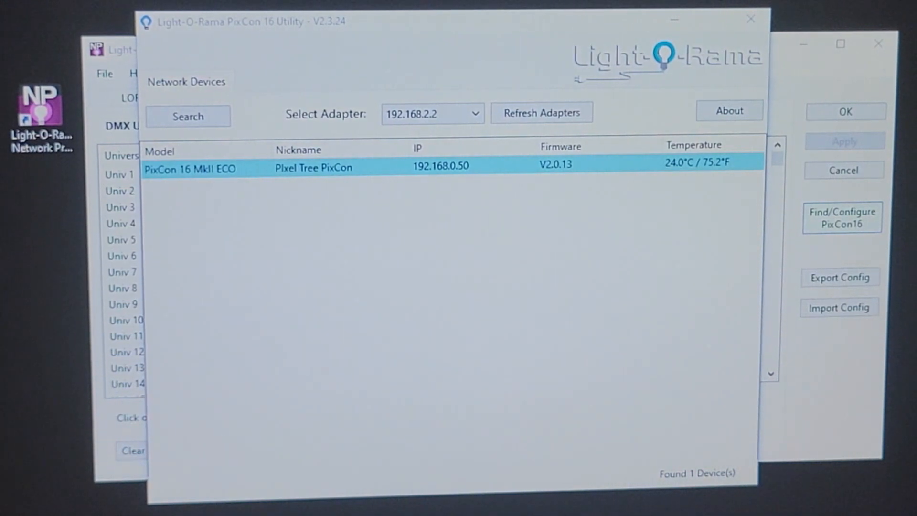
{"action": "left_click", "coordinate": [841, 218]}
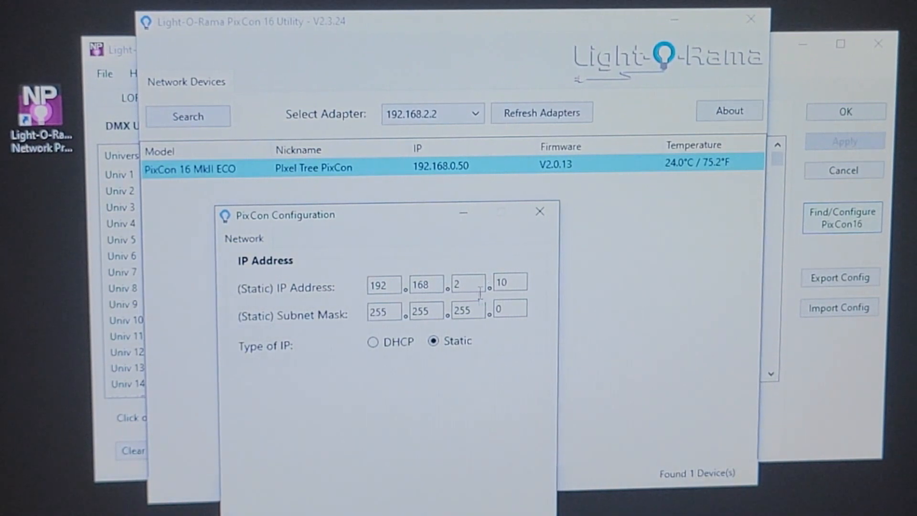
{"action": "mouse_move", "coordinate": [457, 422]}
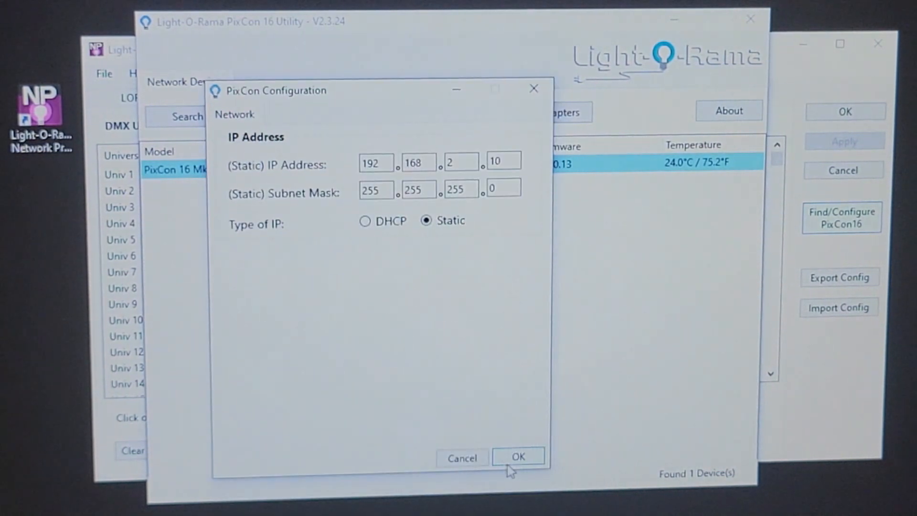
{"action": "left_click", "coordinate": [517, 456]}
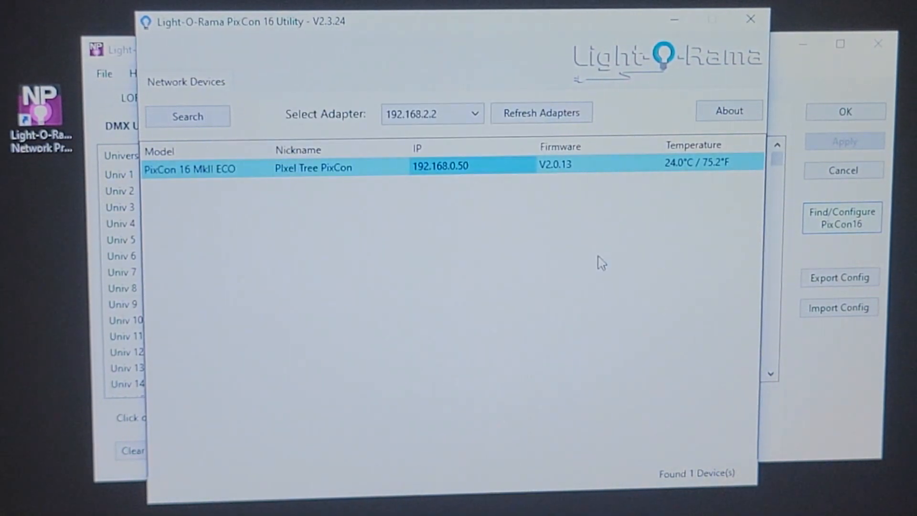
Search again to find the controller at 192.168.2.10 and open its configuration
{"action": "left_click", "coordinate": [187, 116]}
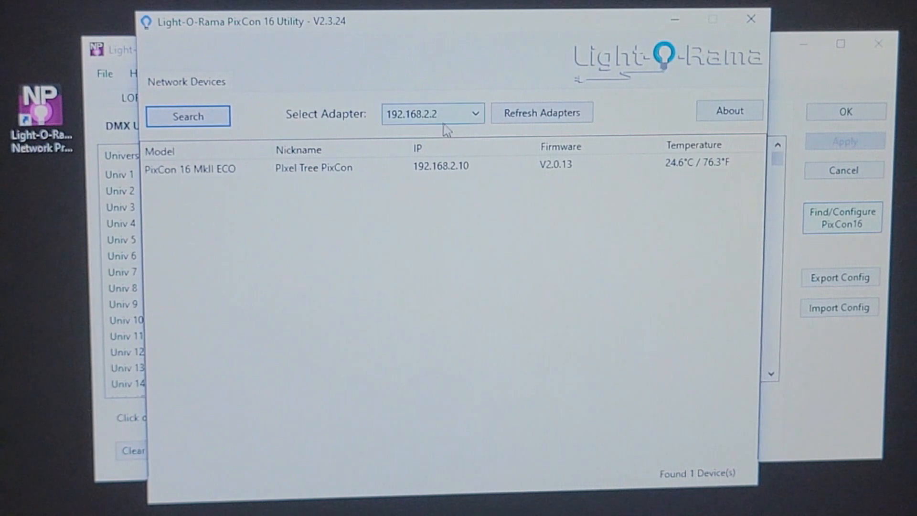
{"action": "left_click", "coordinate": [441, 168]}
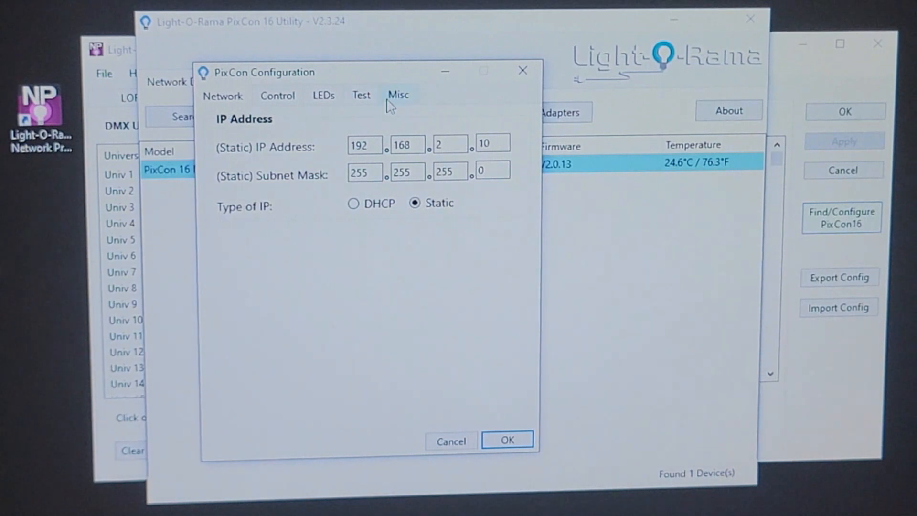
Set Ethernet Control pixels per output to 50, keeping sACN on universe 1
{"action": "left_click", "coordinate": [277, 95]}
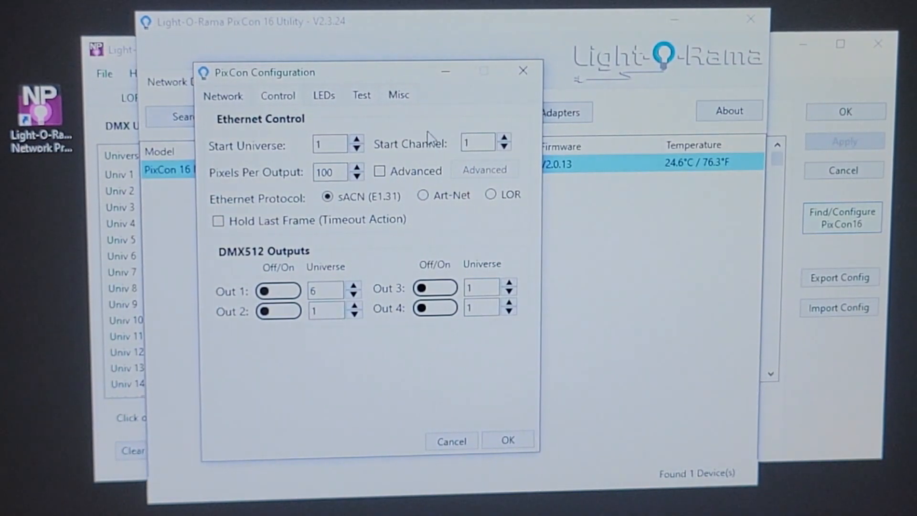
{"action": "mouse_move", "coordinate": [263, 168]}
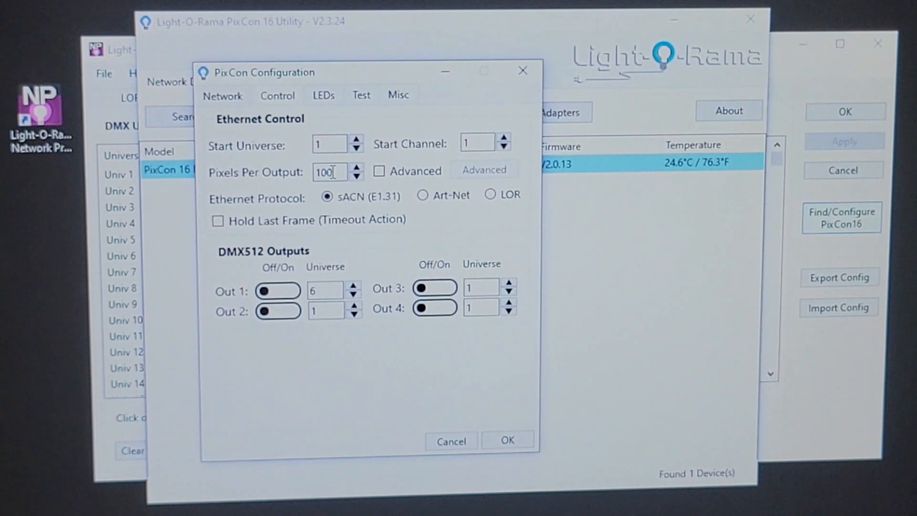
{"action": "type", "text": "50"}
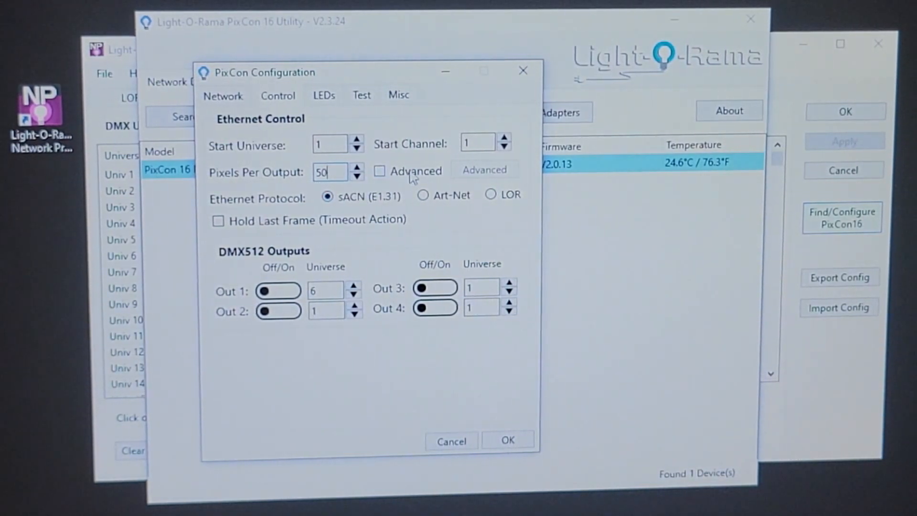
{"action": "left_click", "coordinate": [379, 170]}
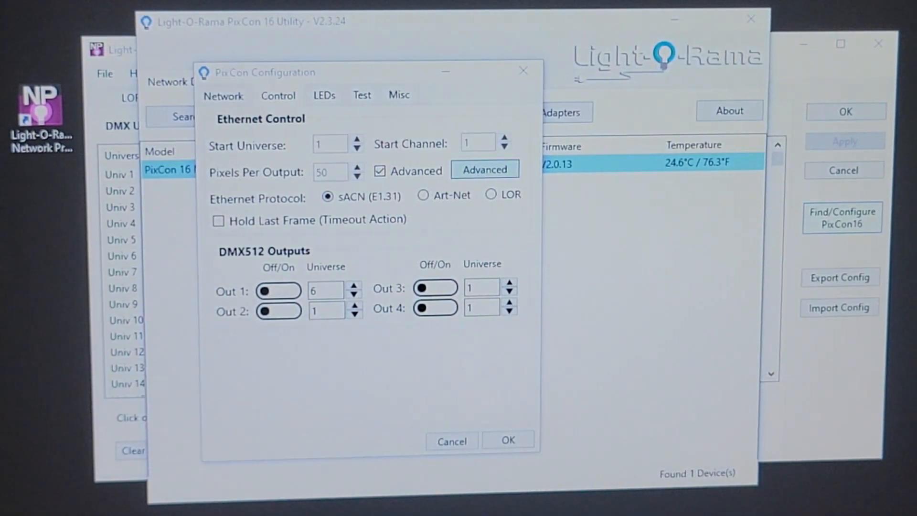
{"action": "left_click", "coordinate": [484, 170]}
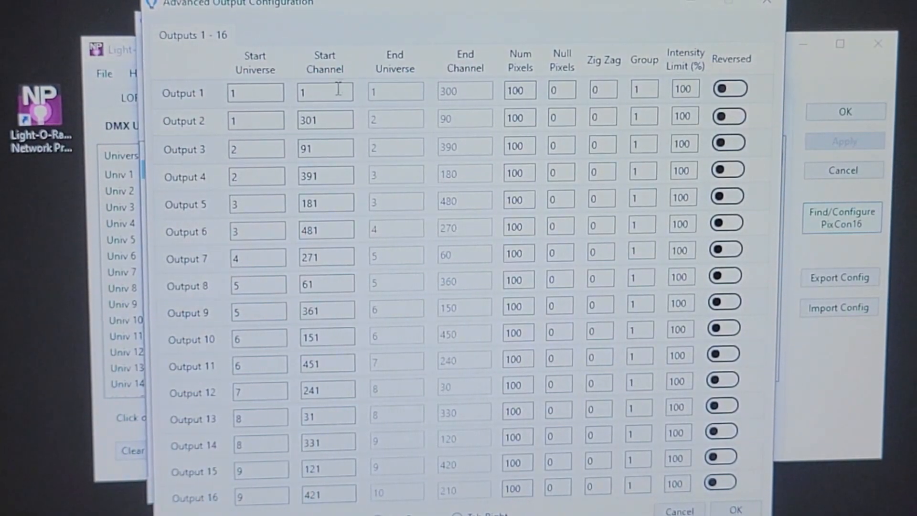
{"action": "mouse_move", "coordinate": [260, 154]}
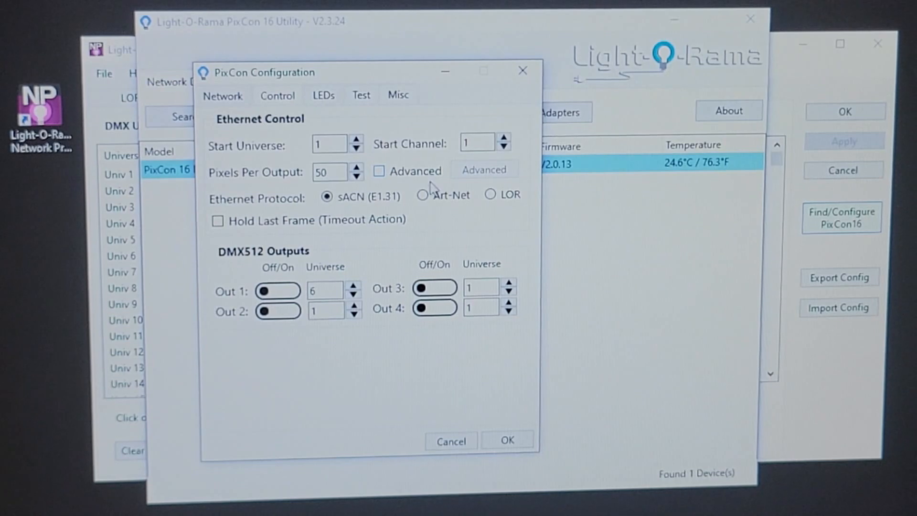
{"action": "mouse_move", "coordinate": [301, 157]}
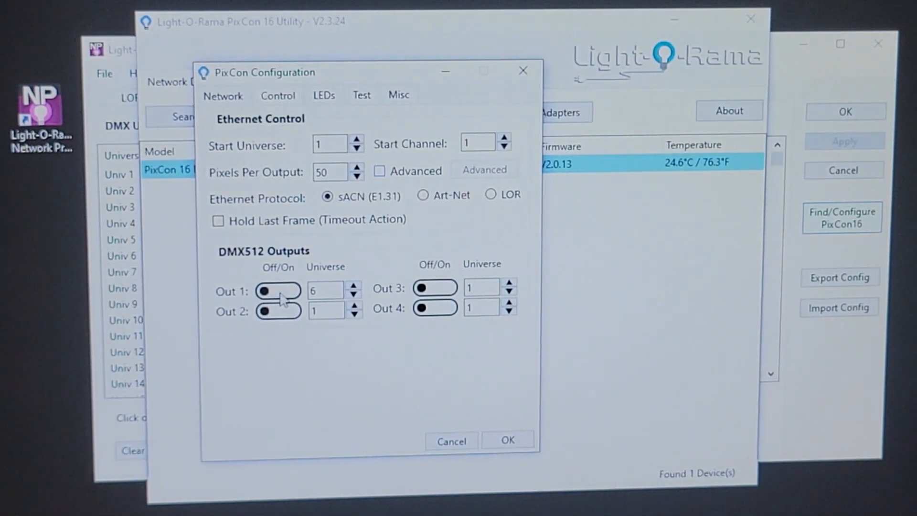
{"action": "left_click", "coordinate": [278, 290]}
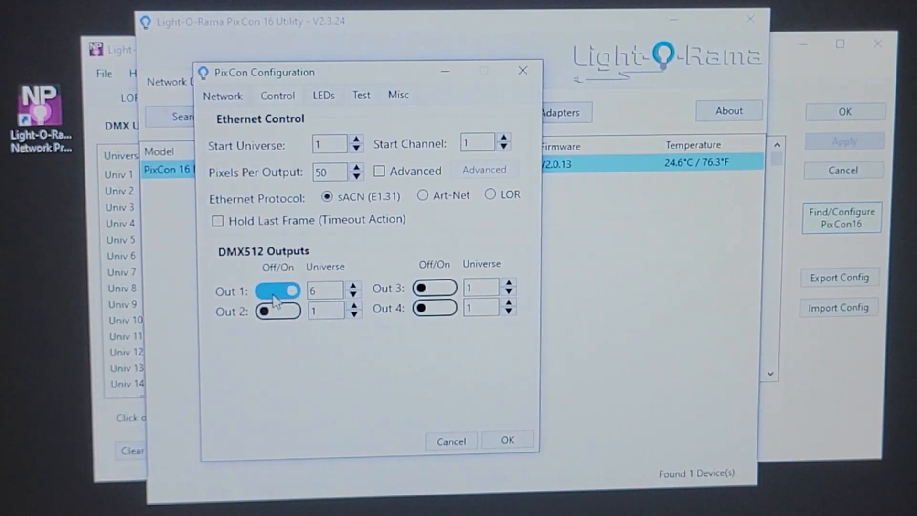
{"action": "left_click", "coordinate": [277, 291]}
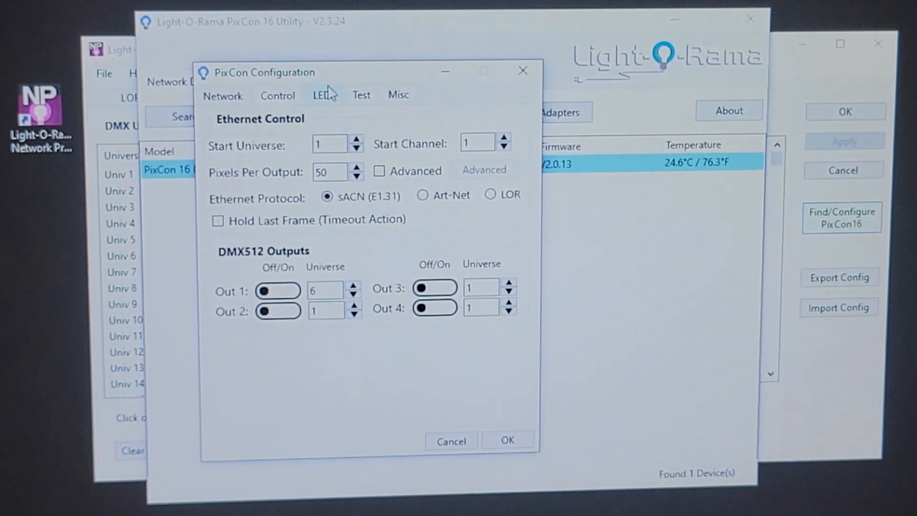
Change the LED Pixel IC from WS2801 to WS2811
{"action": "left_click", "coordinate": [322, 94]}
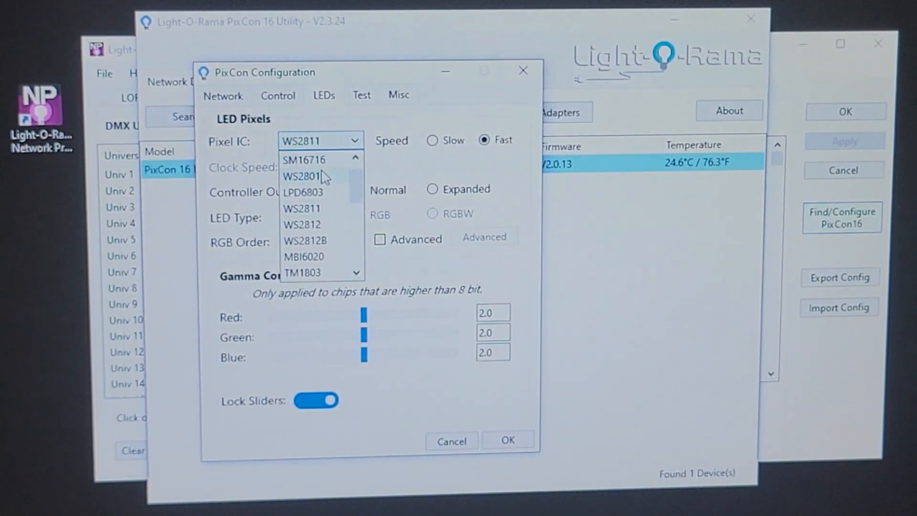
{"action": "left_click", "coordinate": [302, 175]}
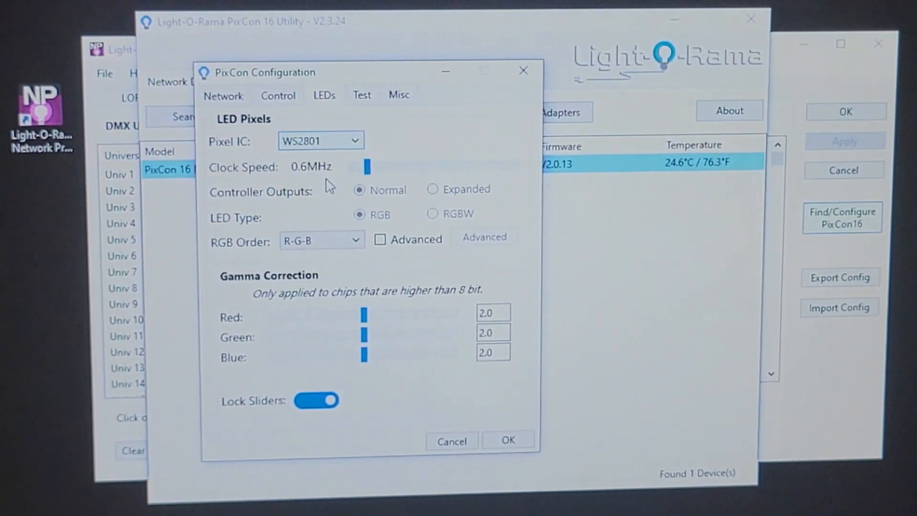
{"action": "left_click", "coordinate": [319, 141]}
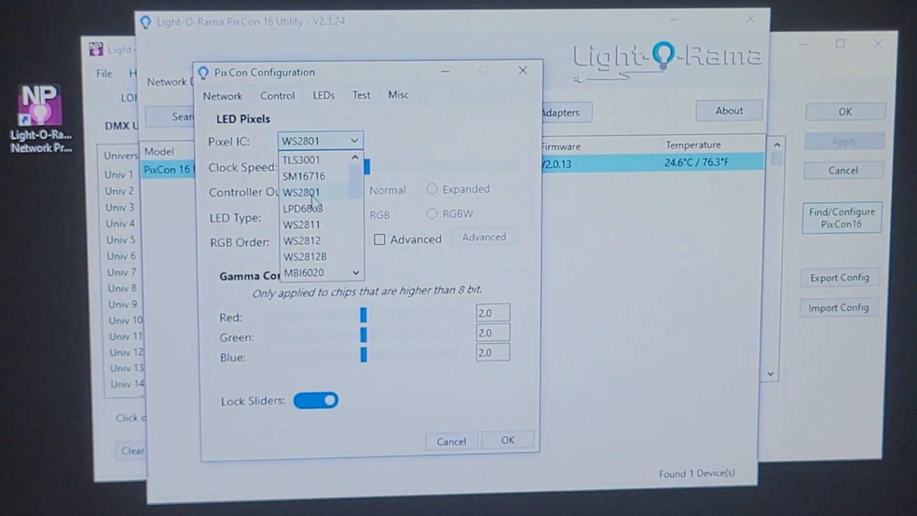
{"action": "left_click", "coordinate": [303, 224]}
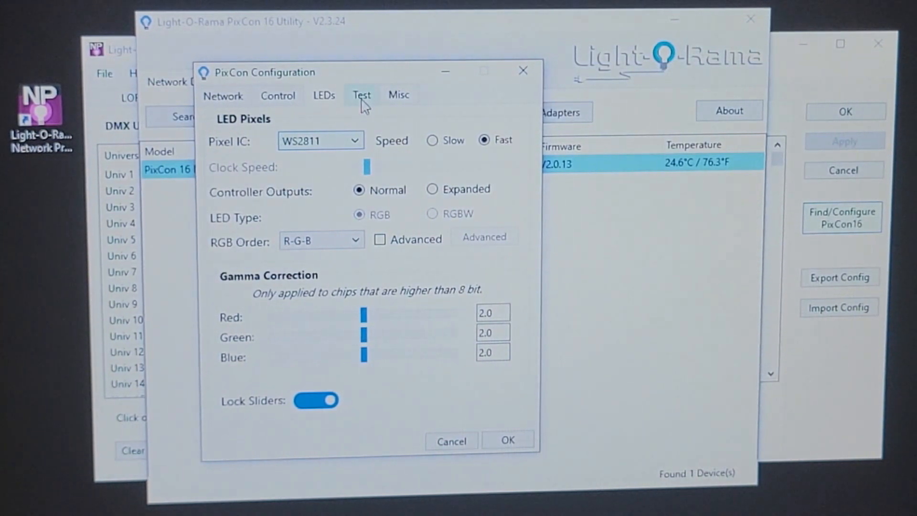
Review the Misc settings: nickname Pixel Tree PixCon, firmware V2.0.13, fan full-on at 35 °C
{"action": "left_click", "coordinate": [361, 94]}
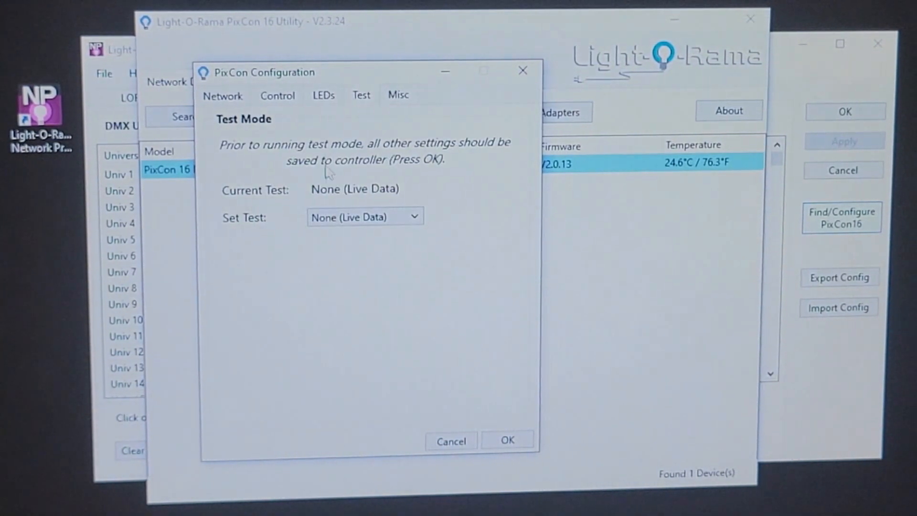
{"action": "left_click", "coordinate": [397, 94]}
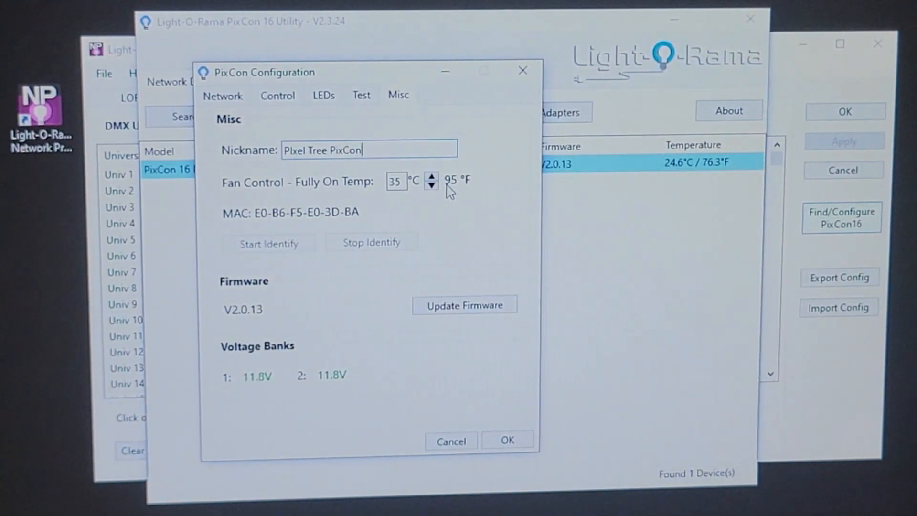
{"action": "mouse_move", "coordinate": [361, 360]}
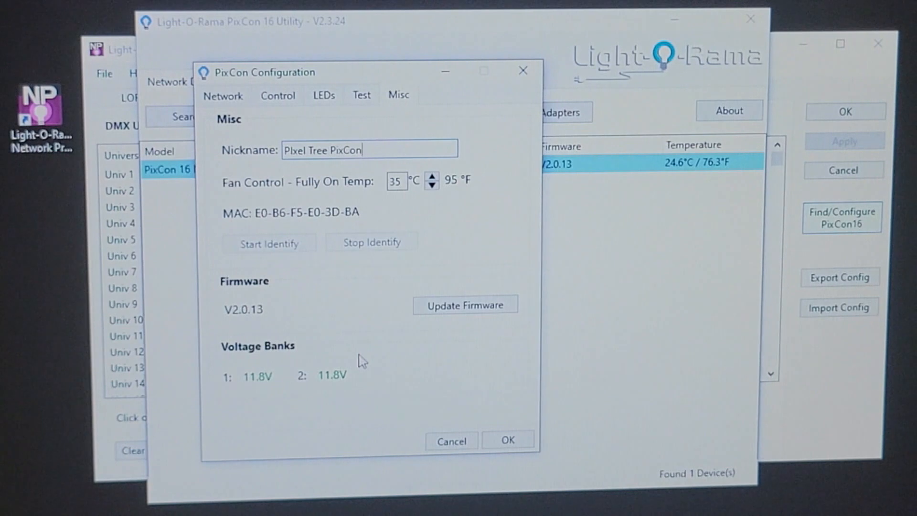
{"action": "mouse_move", "coordinate": [278, 400]}
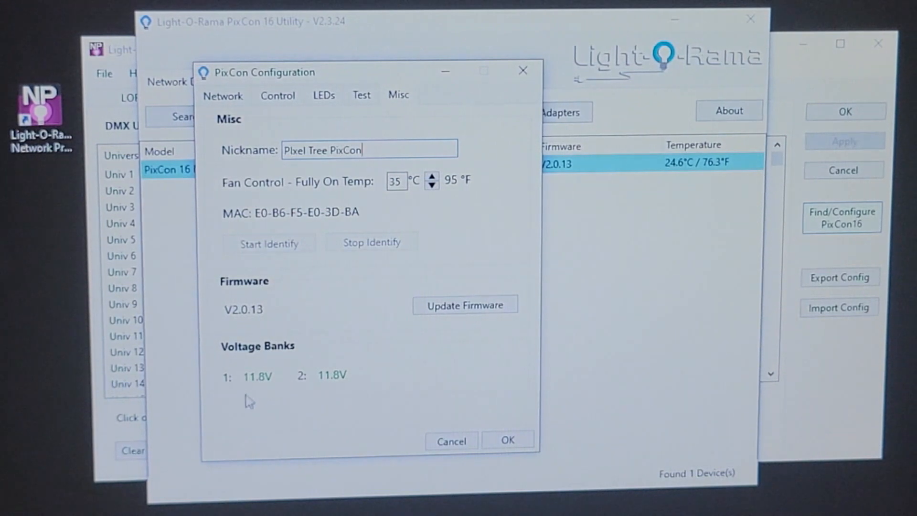
{"action": "mouse_move", "coordinate": [277, 403]}
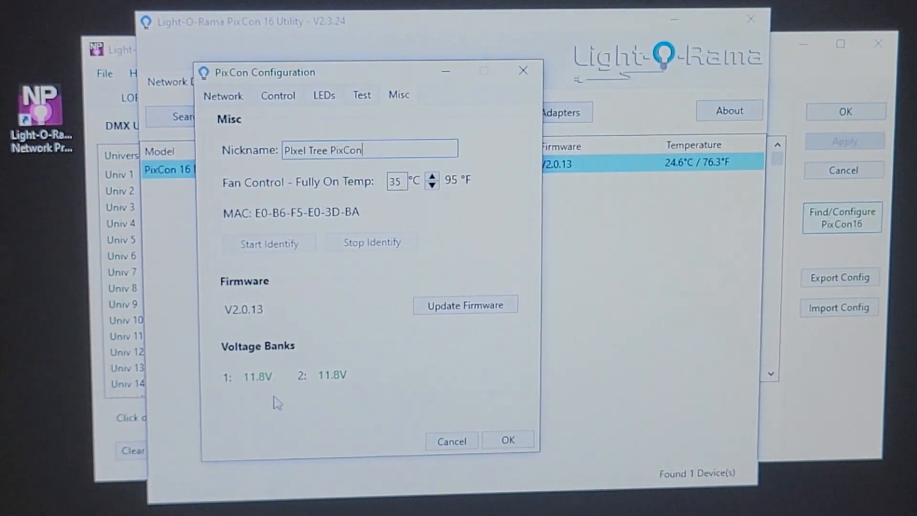
{"action": "mouse_move", "coordinate": [363, 377]}
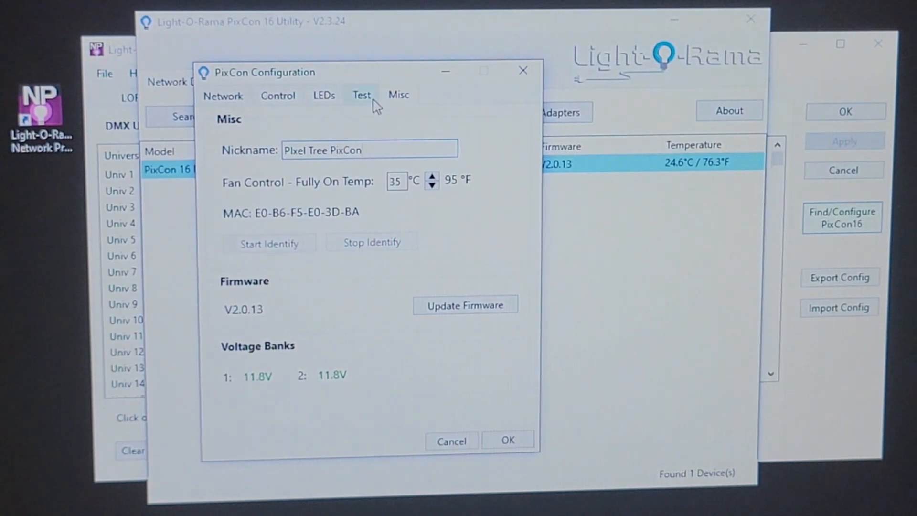
Run the RGBW Cycle test, reset to None (Live Data), and confirm the configuration with OK
{"action": "left_click", "coordinate": [362, 94]}
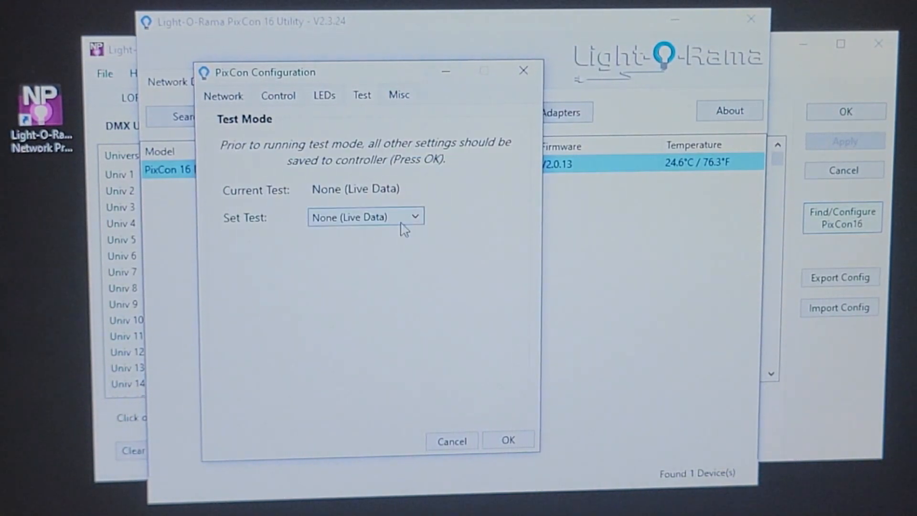
{"action": "left_click", "coordinate": [415, 217]}
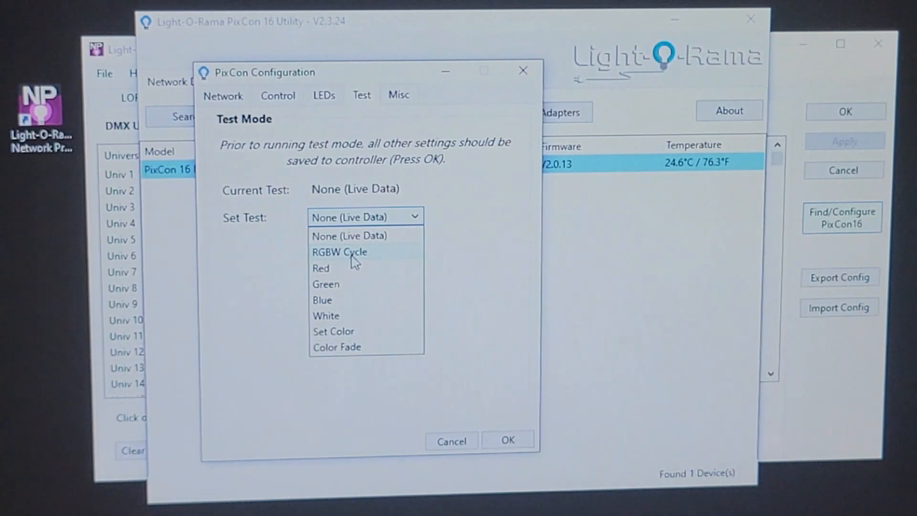
{"action": "left_click", "coordinate": [339, 252]}
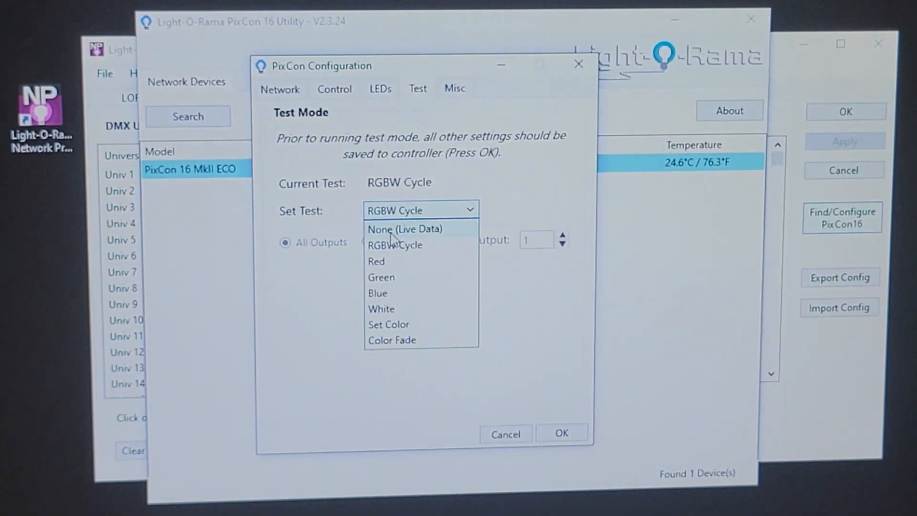
{"action": "left_click", "coordinate": [404, 229]}
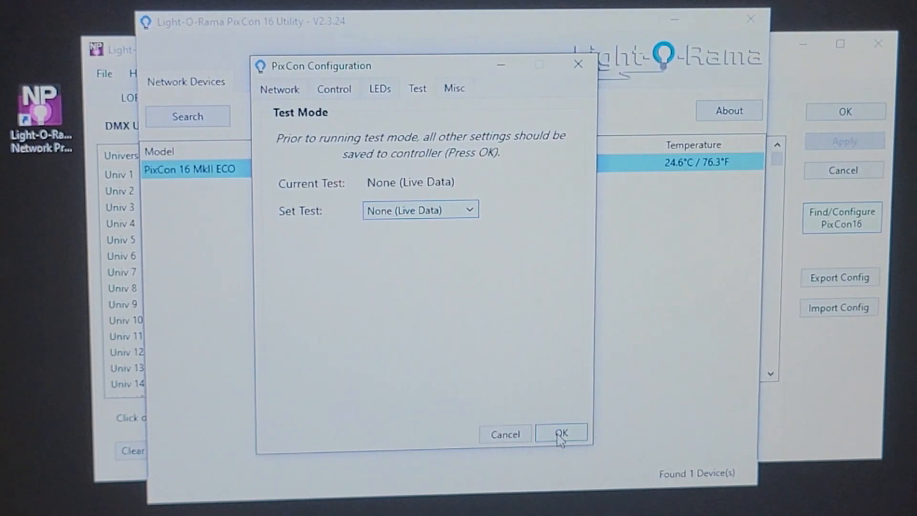
{"action": "left_click", "coordinate": [561, 434]}
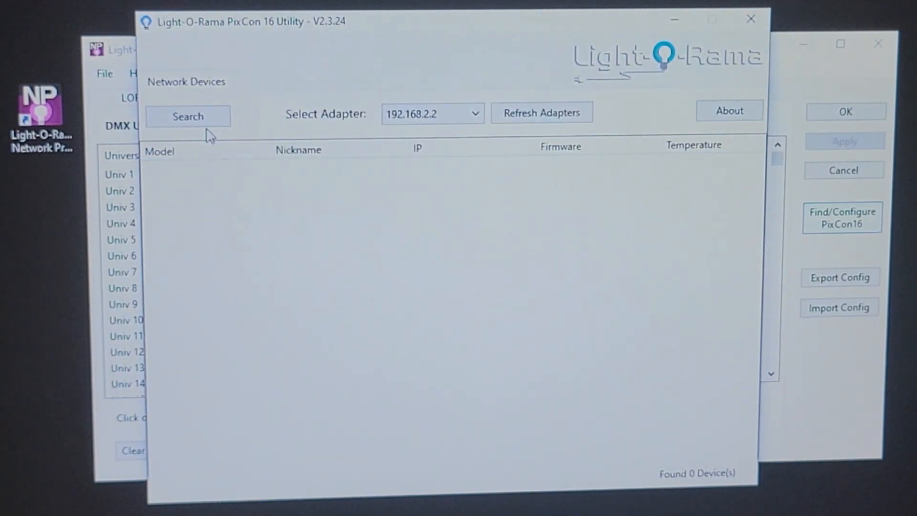
Return to Network Preferences and open DMX Universe 100's settings from the universes list
{"action": "left_click", "coordinate": [188, 116]}
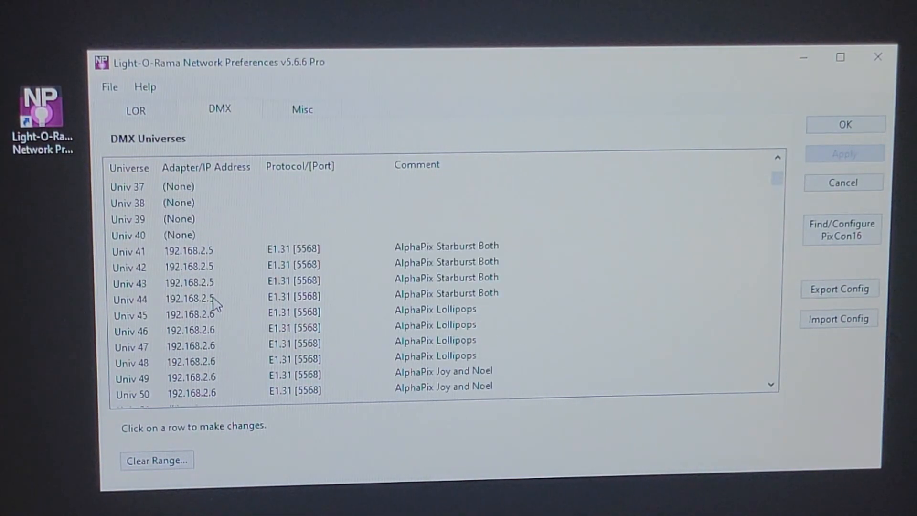
{"action": "scroll", "scroll_direction": "down", "scroll_amount": 3}
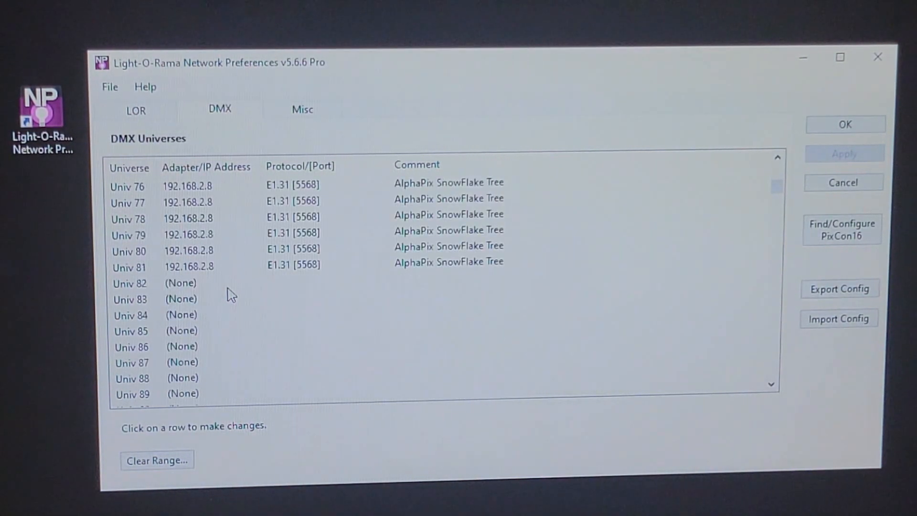
{"action": "scroll", "scroll_direction": "down", "scroll_amount": 3}
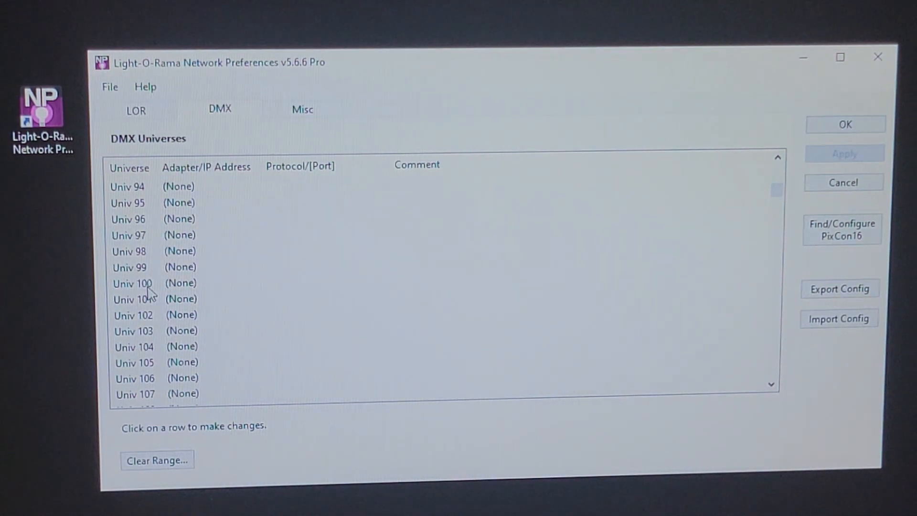
{"action": "left_click", "coordinate": [132, 283]}
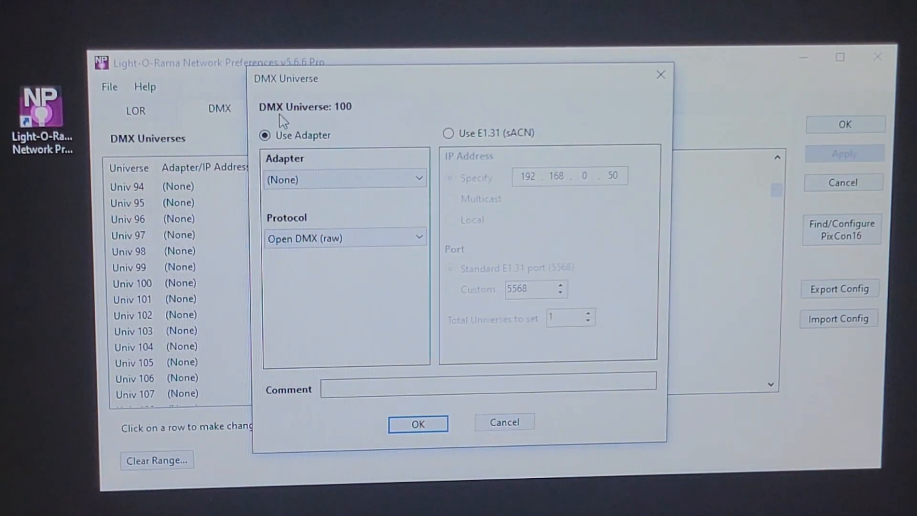
{"action": "mouse_move", "coordinate": [444, 127]}
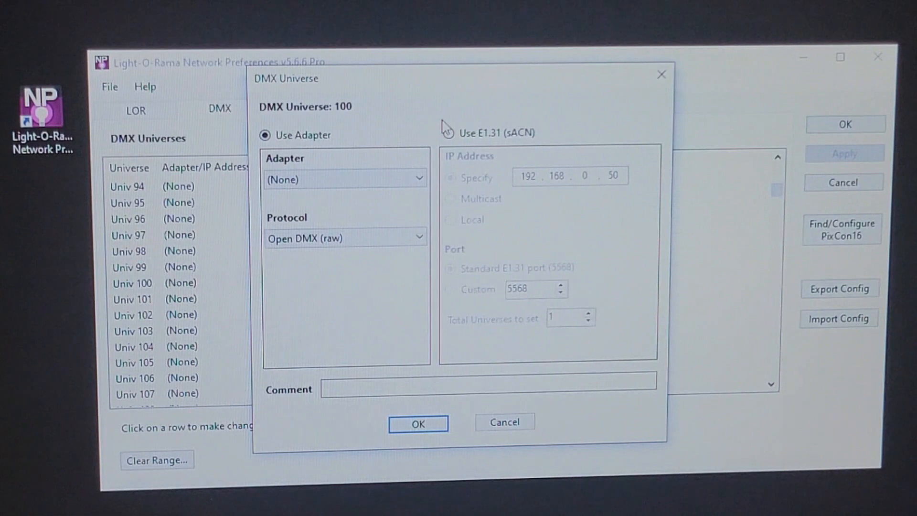
Assign universe 100 to E1.31 (sACN) at IP 192.168.2.10 with 16 total universes and confirm
{"action": "left_click", "coordinate": [448, 133]}
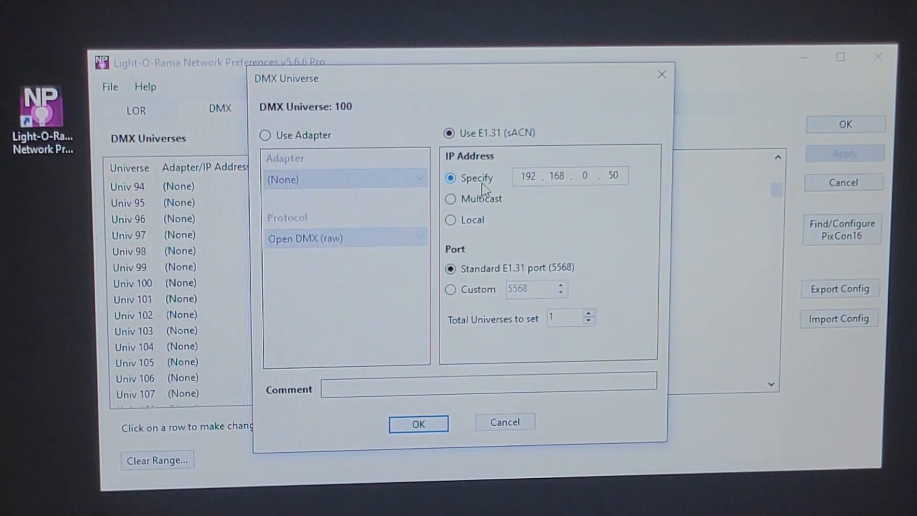
{"action": "left_click", "coordinate": [585, 176]}
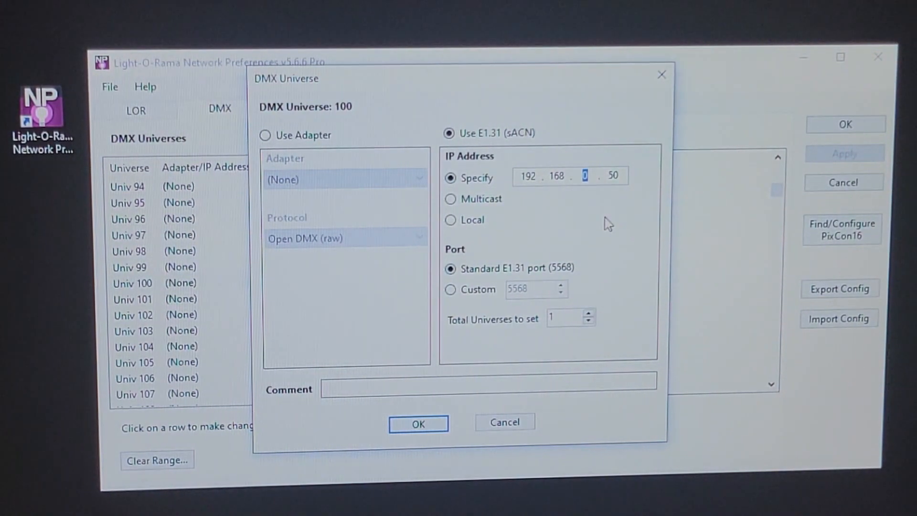
{"action": "type", "text": "2"}
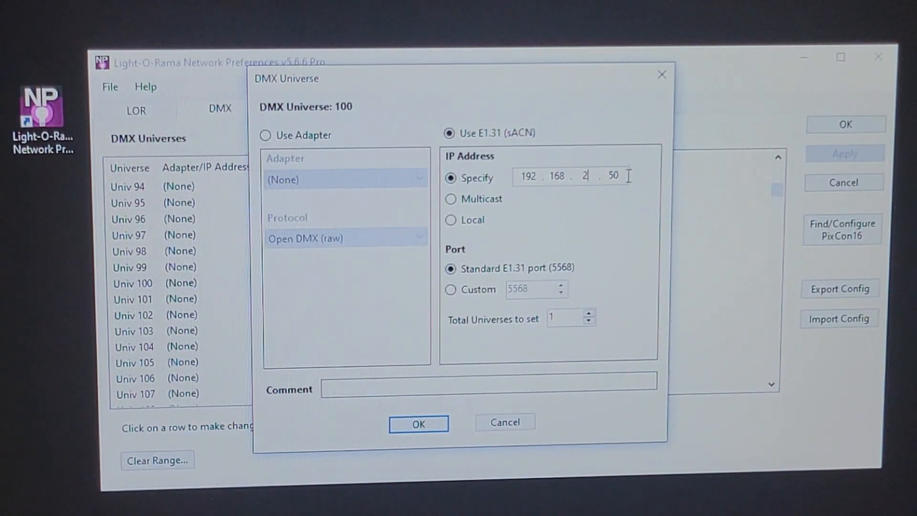
{"action": "double_click", "coordinate": [613, 175]}
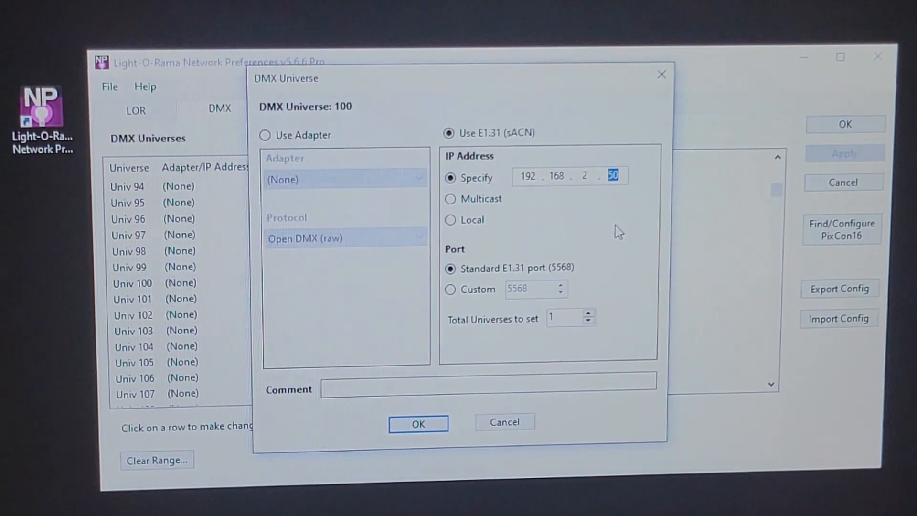
{"action": "type", "text": "10"}
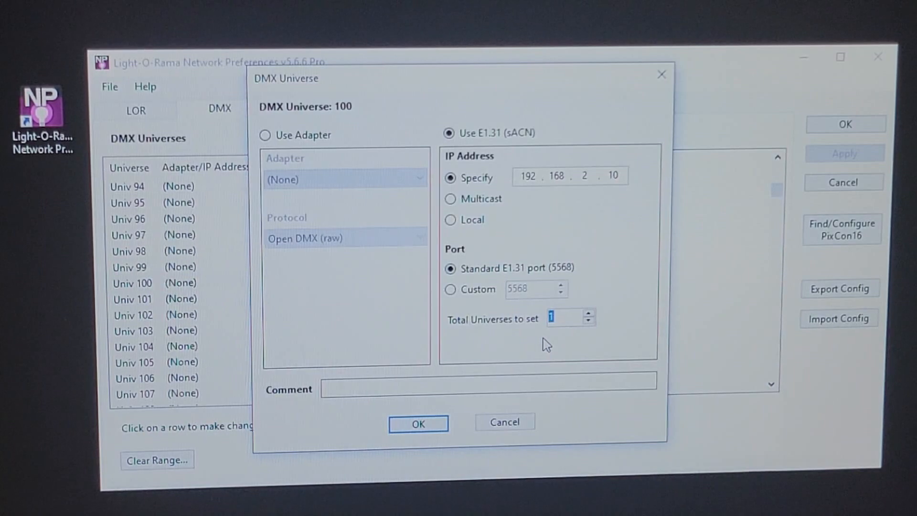
{"action": "type", "text": "16"}
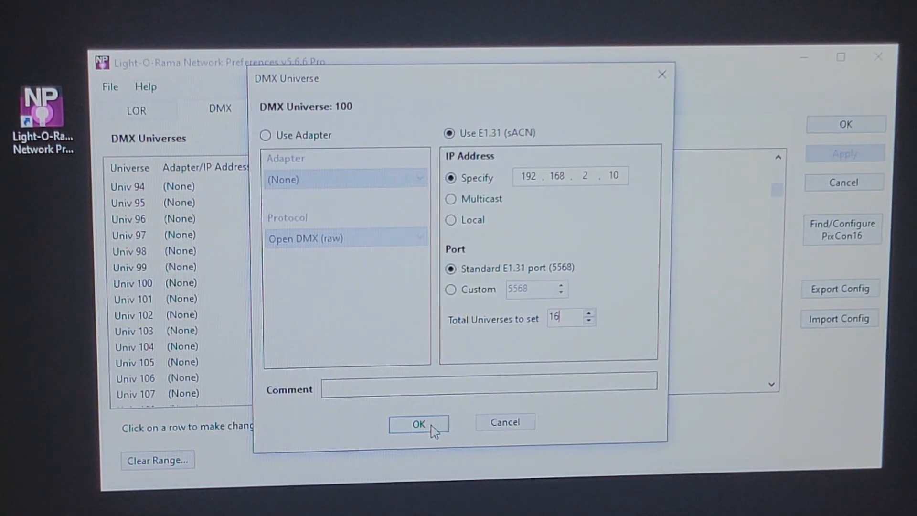
{"action": "left_click", "coordinate": [417, 423]}
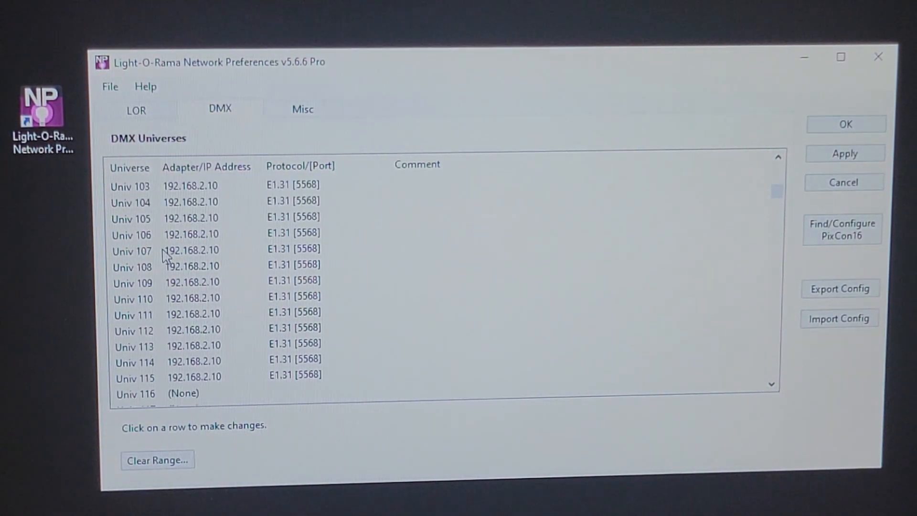
{"action": "scroll", "scroll_direction": "down", "scroll_amount": 3}
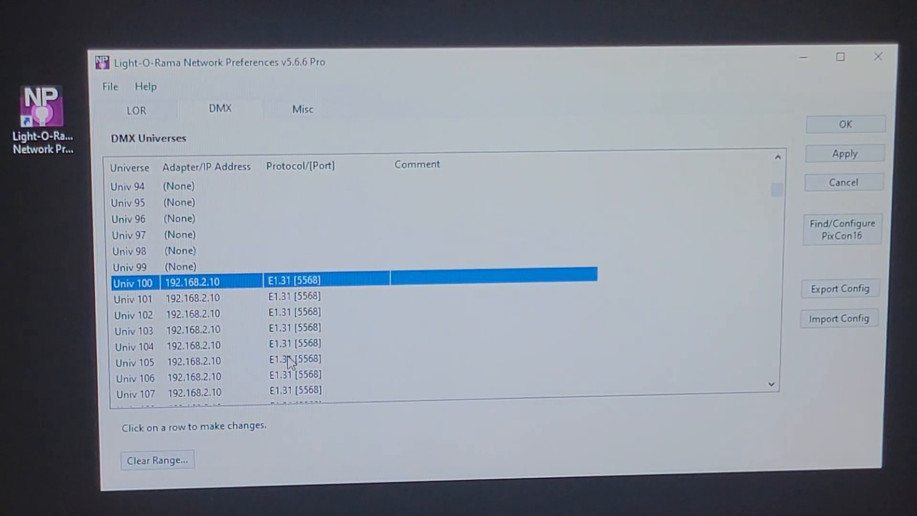
{"action": "mouse_move", "coordinate": [541, 277]}
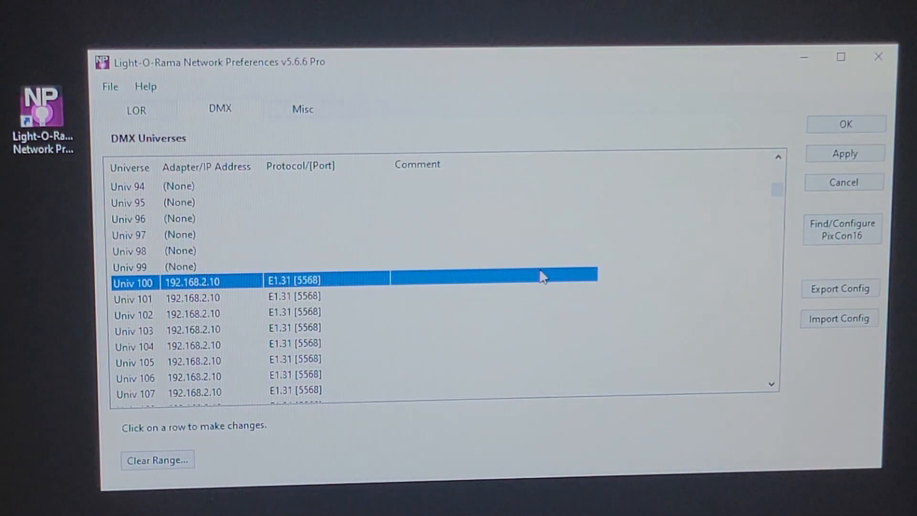
{"action": "mouse_move", "coordinate": [506, 287]}
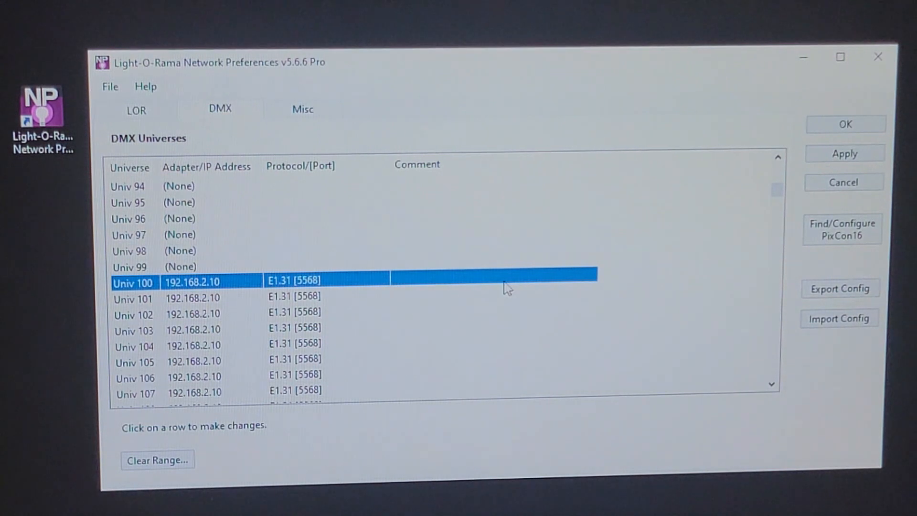